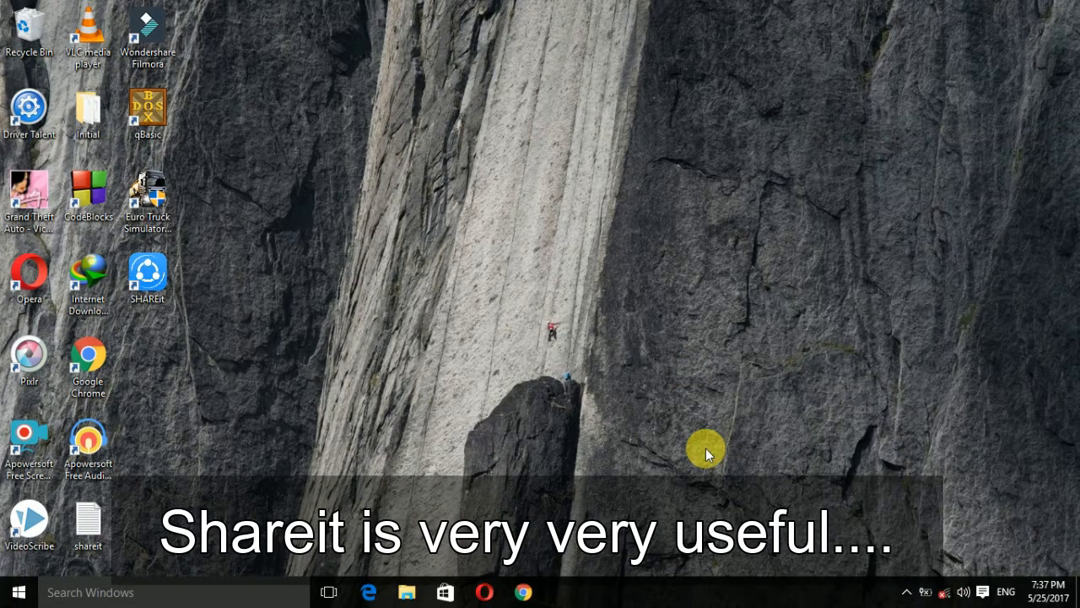
mouse_move(709, 456)
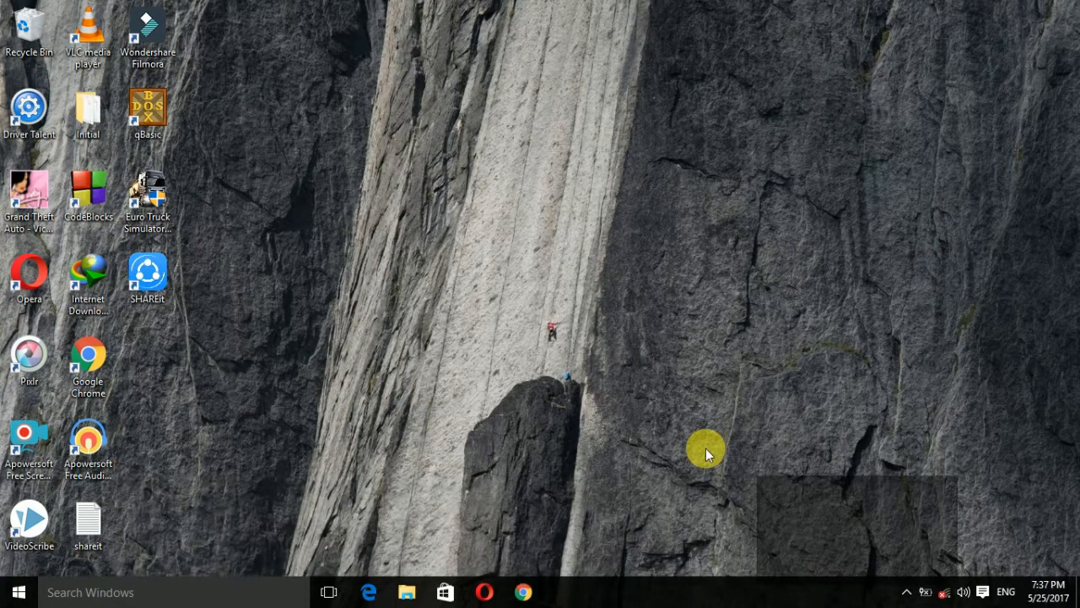
mouse_move(722, 432)
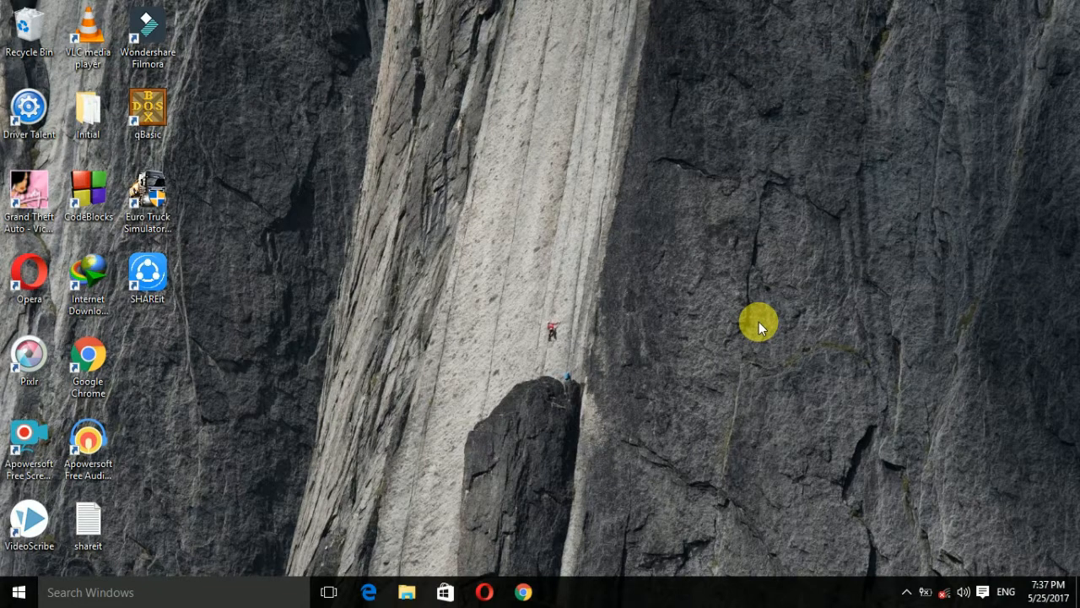
- Turn Wi-Fi on from the network flyout and connect the PC to the 99saugat network
left_click(945, 591)
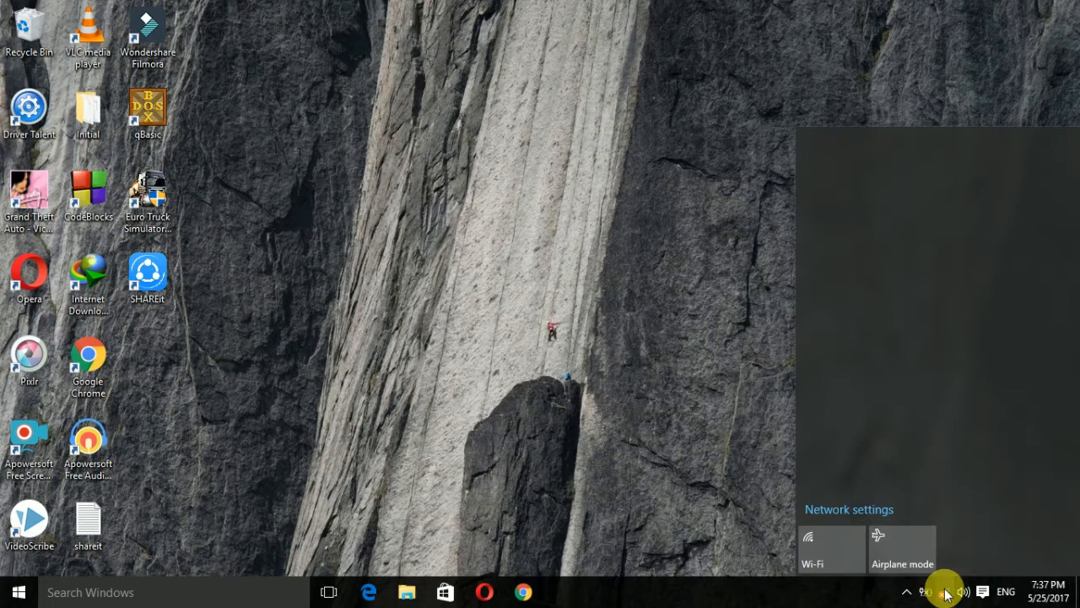
left_click(830, 549)
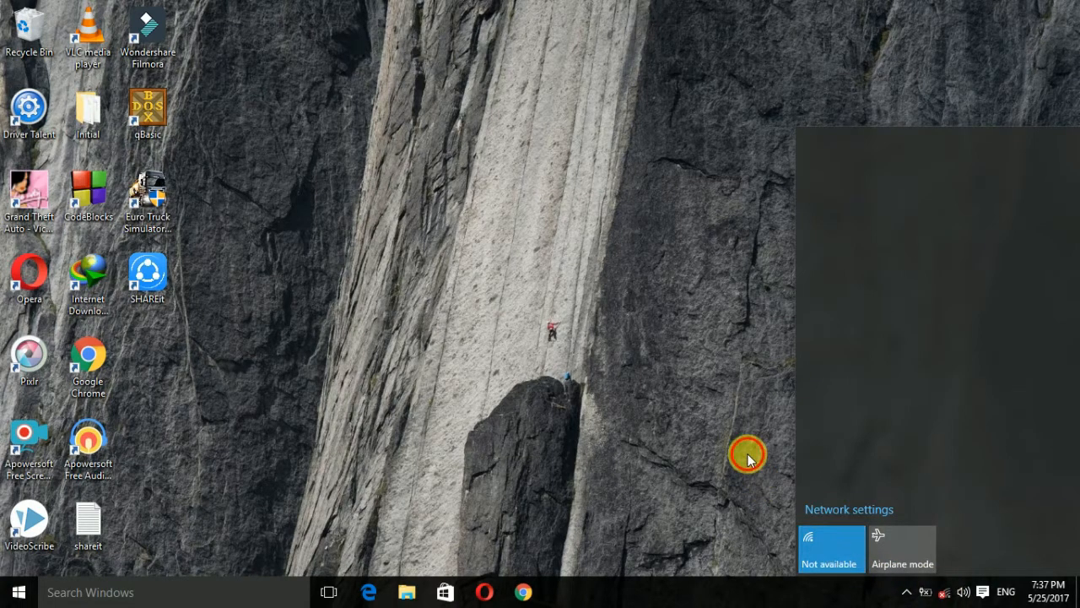
left_click(830, 548)
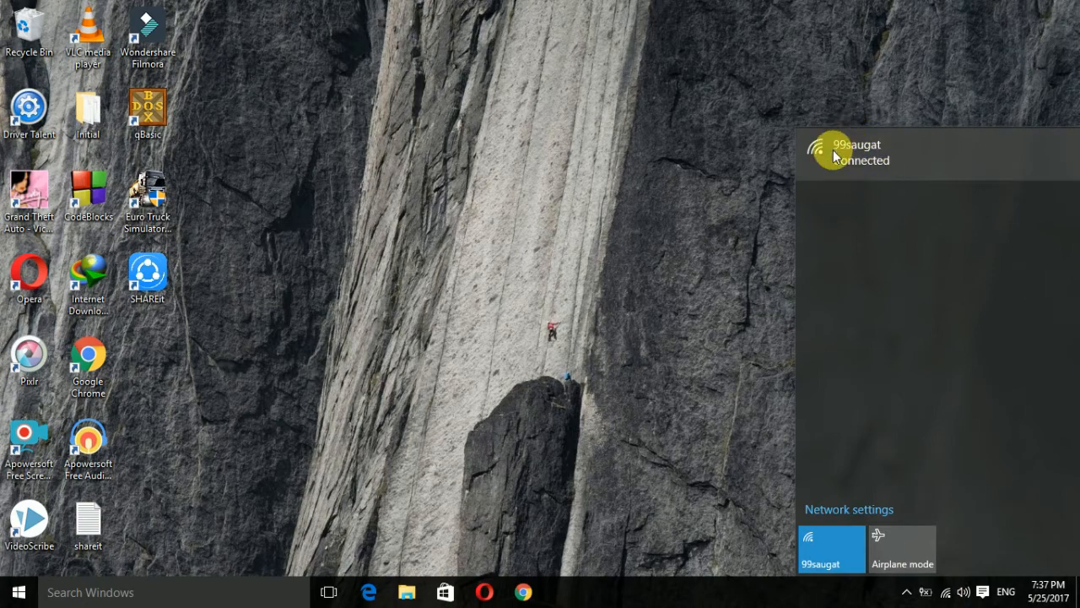
left_click(706, 202)
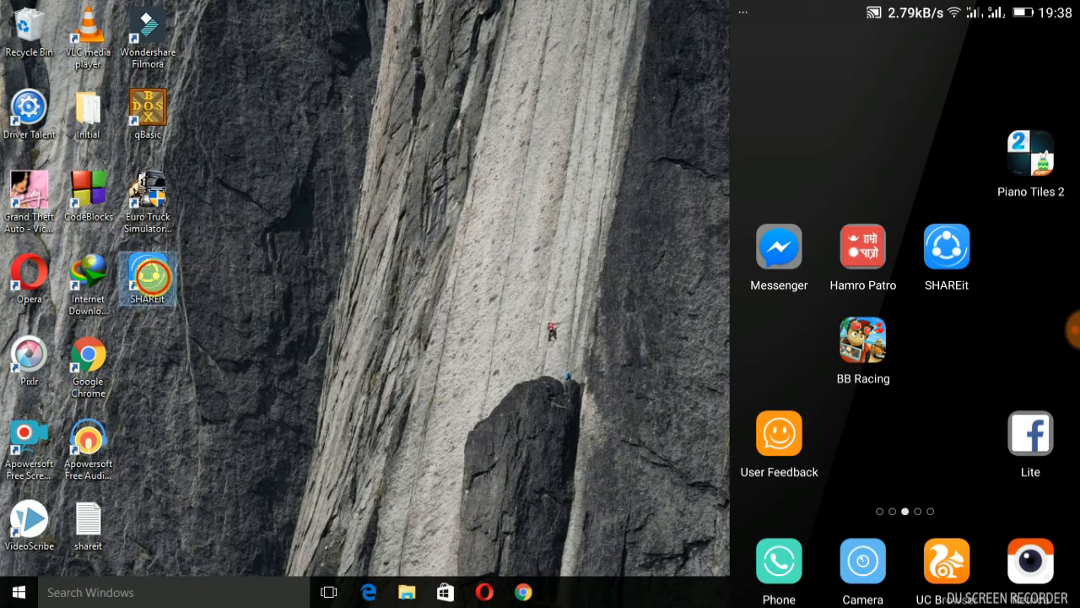
- Launch SHAREit from the desktop shortcut so it waits for the phone's Connect PC request
double_click(148, 279)
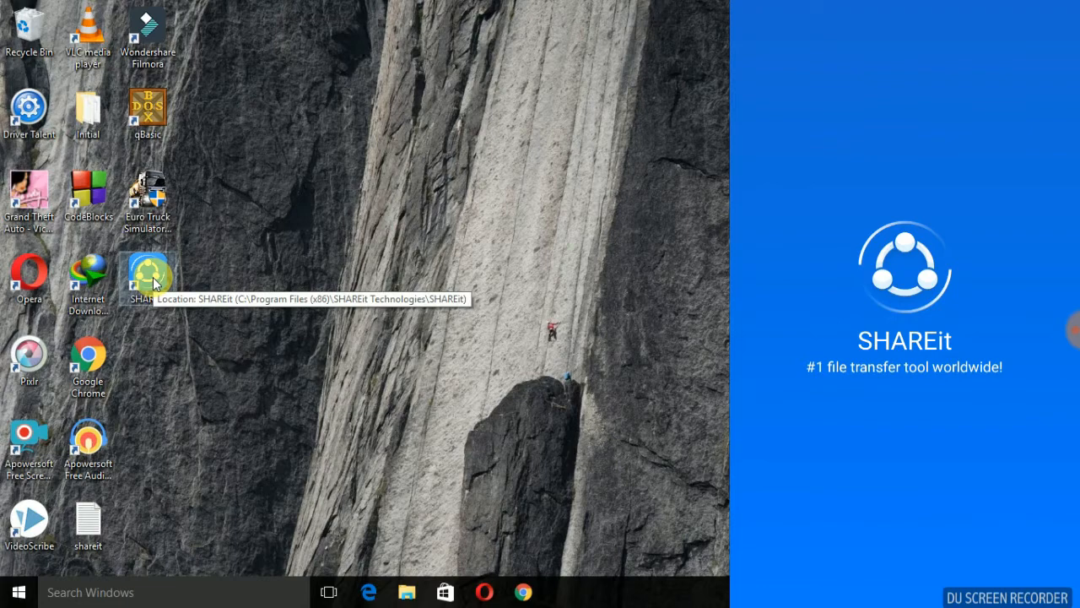
double_click(149, 279)
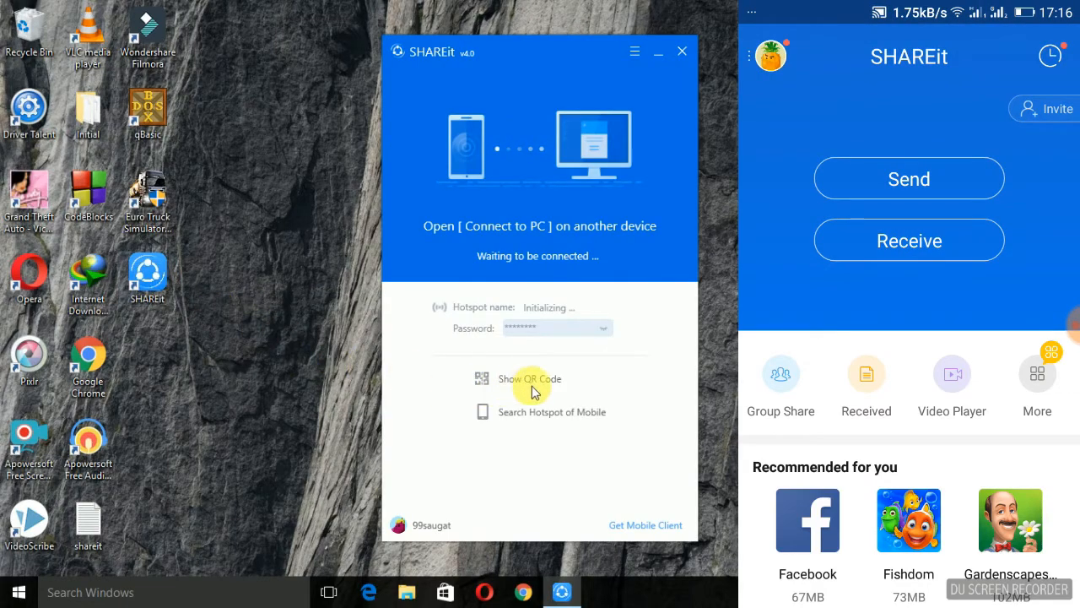
left_click(749, 54)
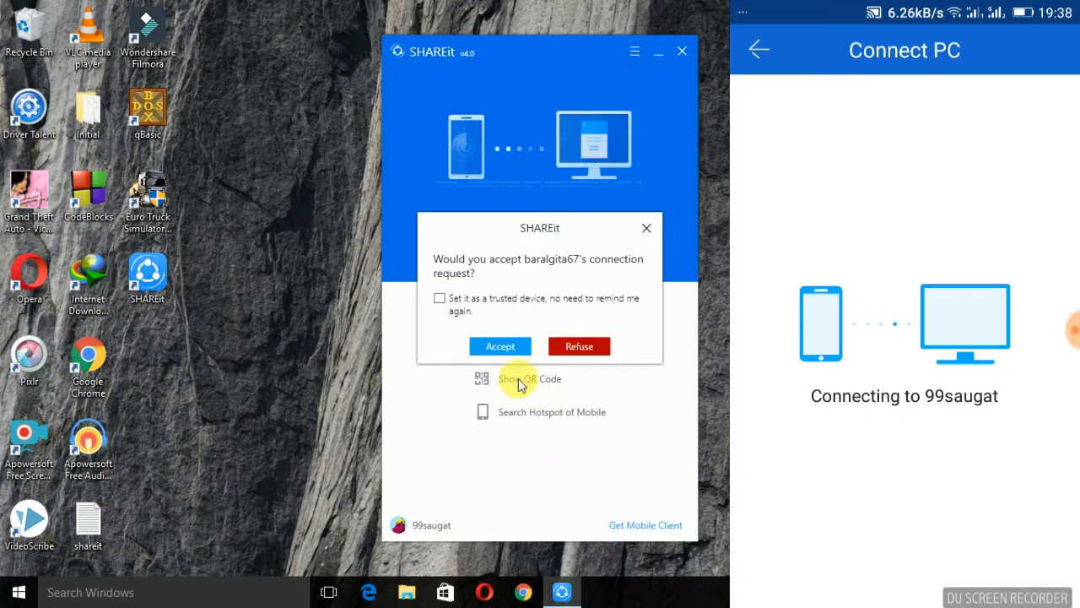
- Accept the phone's connection request and view the received QUIK_20170525_181555.mp4 in History
left_click(500, 346)
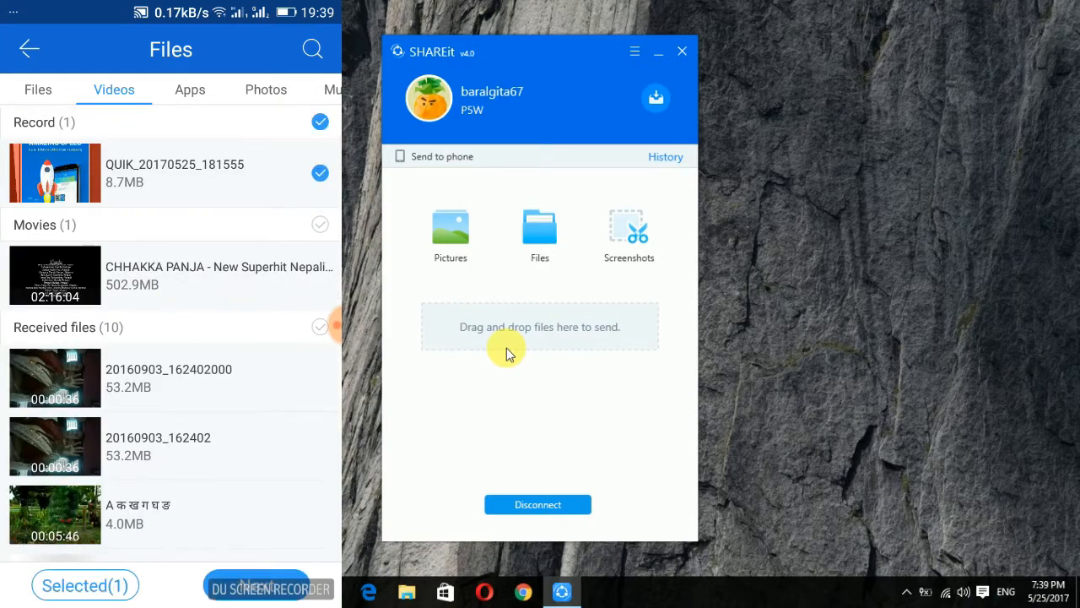
left_click(665, 155)
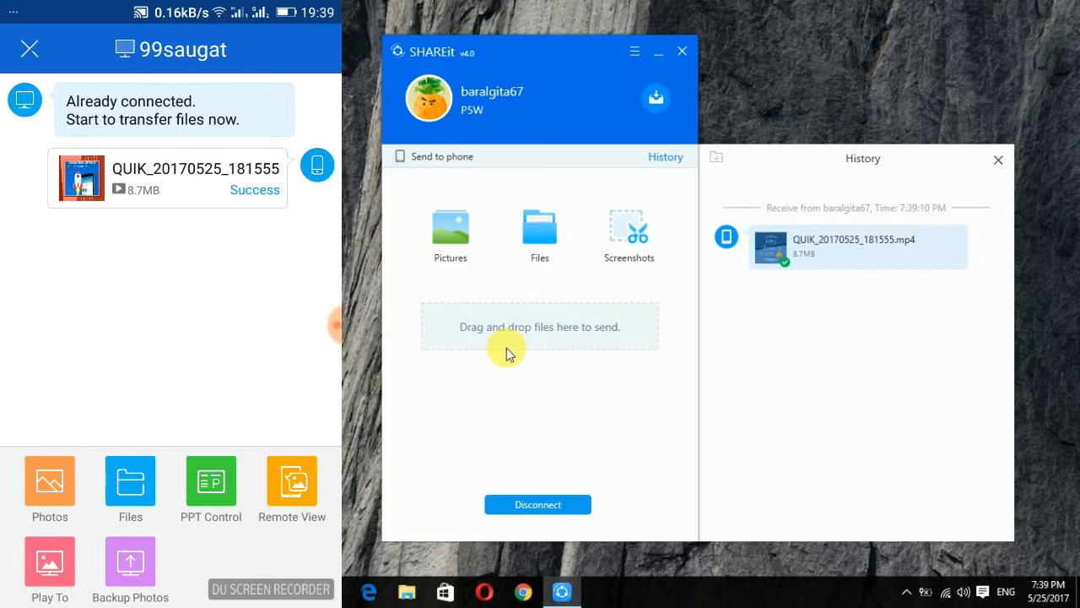
mouse_move(790, 240)
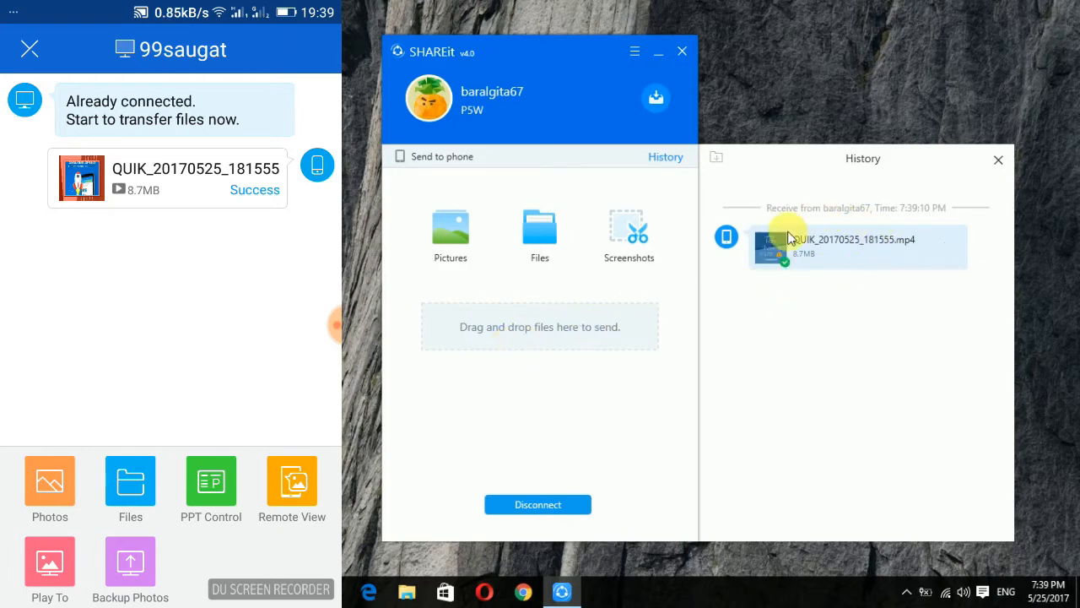
left_click(30, 47)
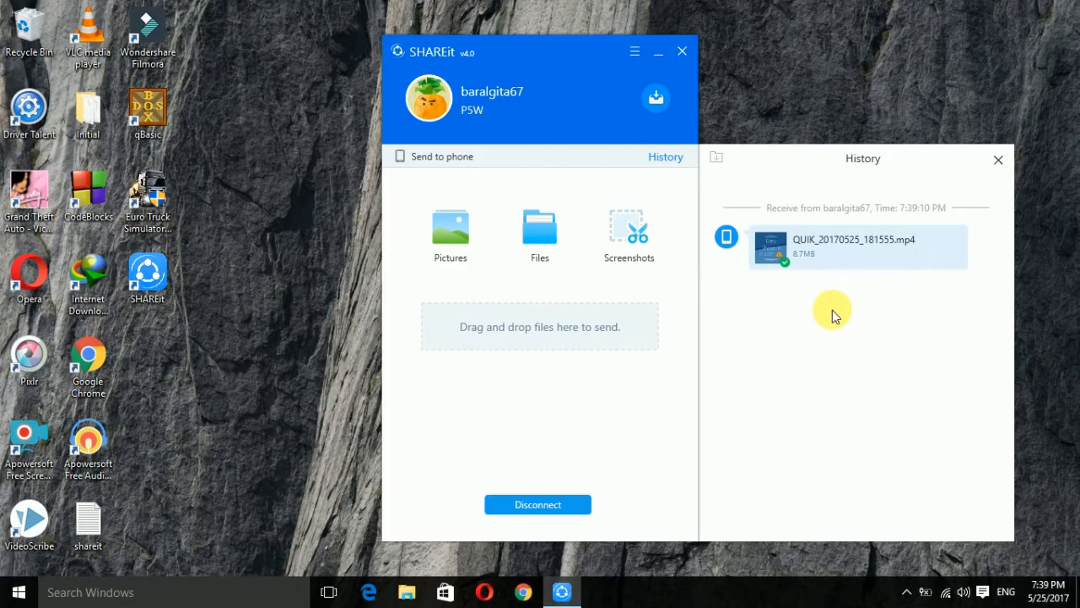
mouse_move(681, 385)
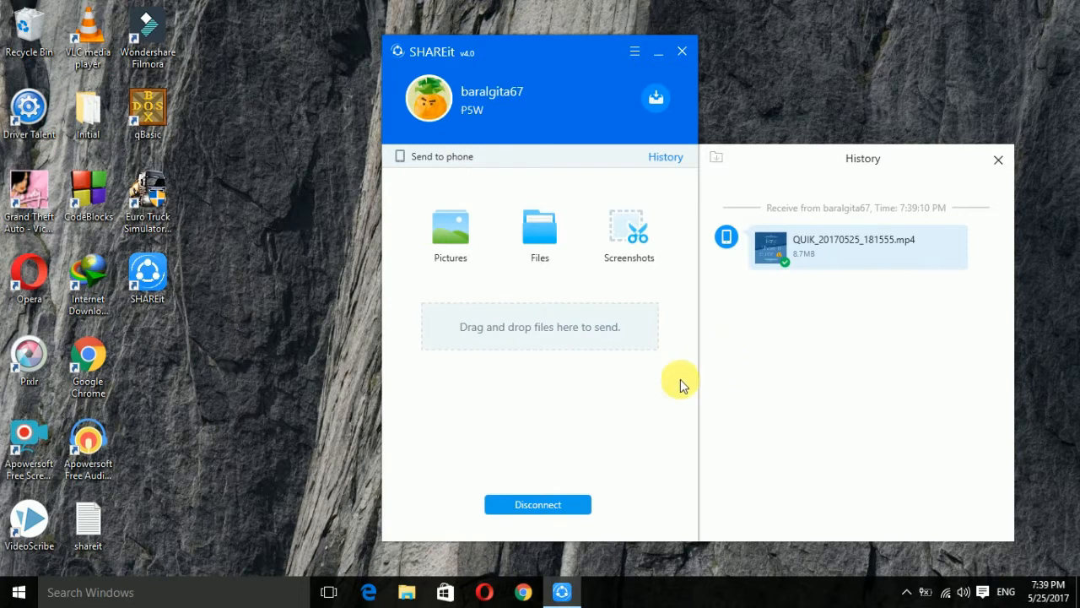
mouse_move(618, 411)
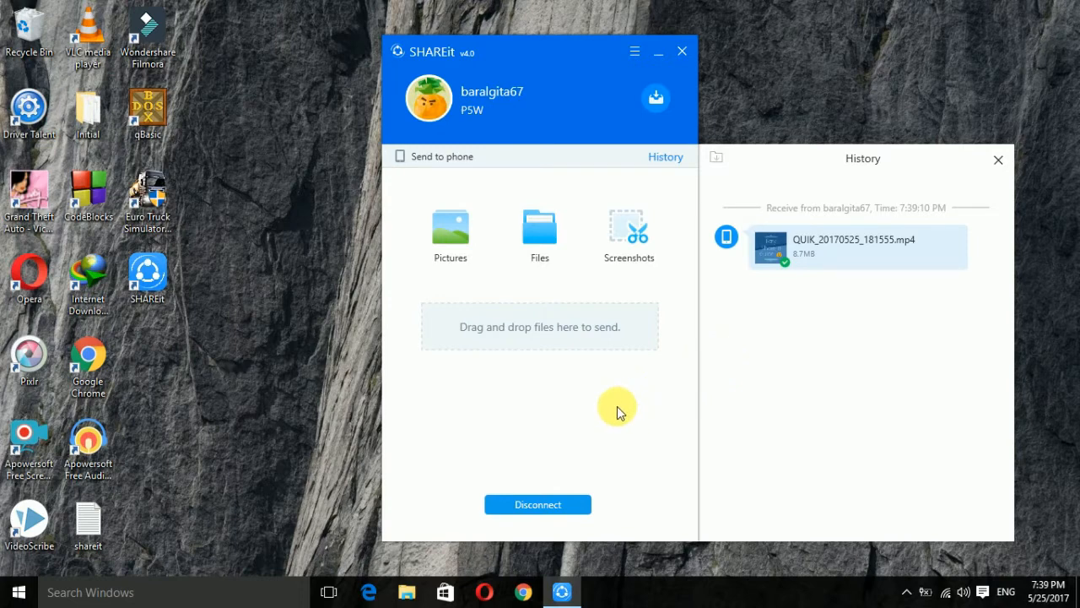
mouse_move(608, 413)
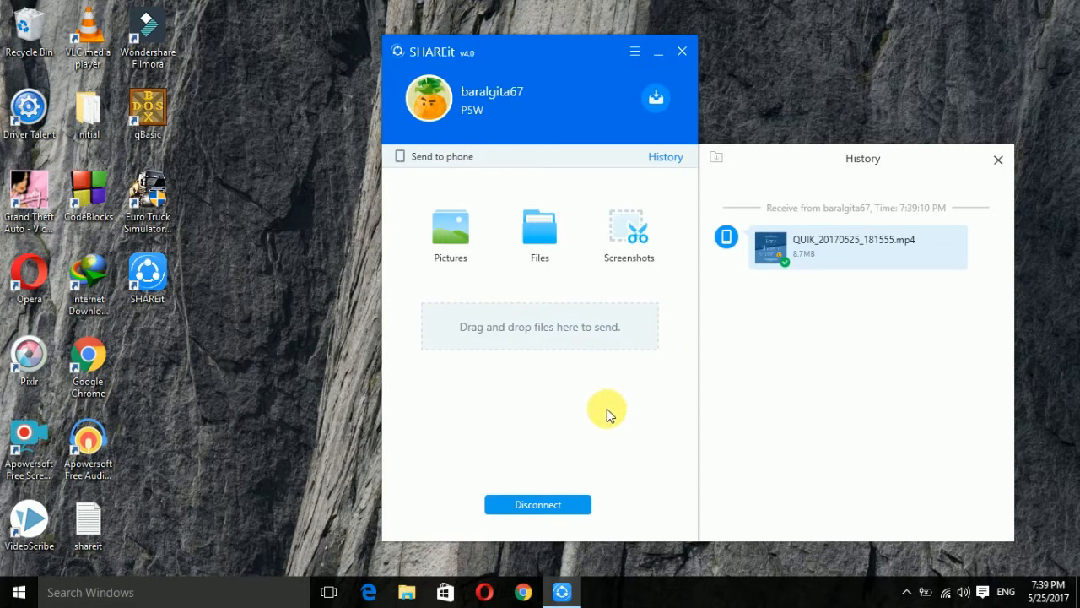
mouse_move(594, 418)
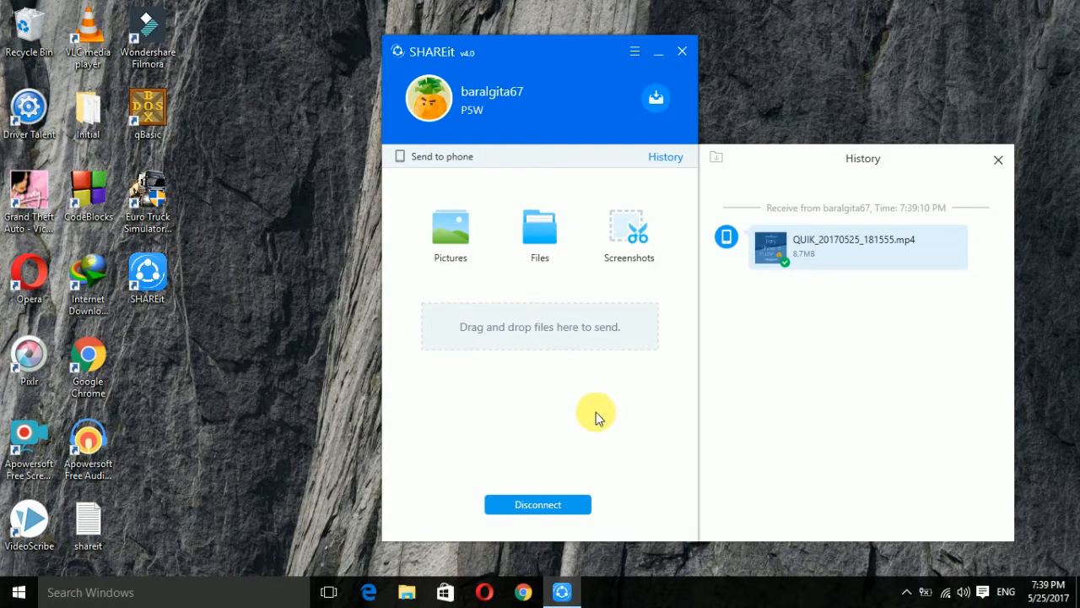
- Disconnect from the phone, then reconnect it by showing the QR code for it to scan
left_click(537, 503)
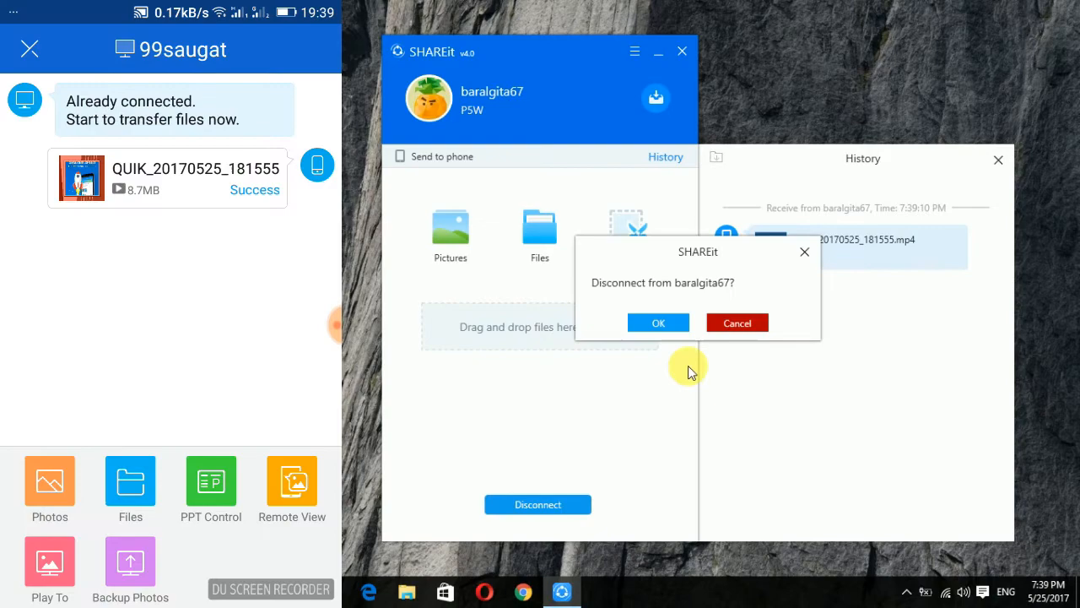
left_click(659, 323)
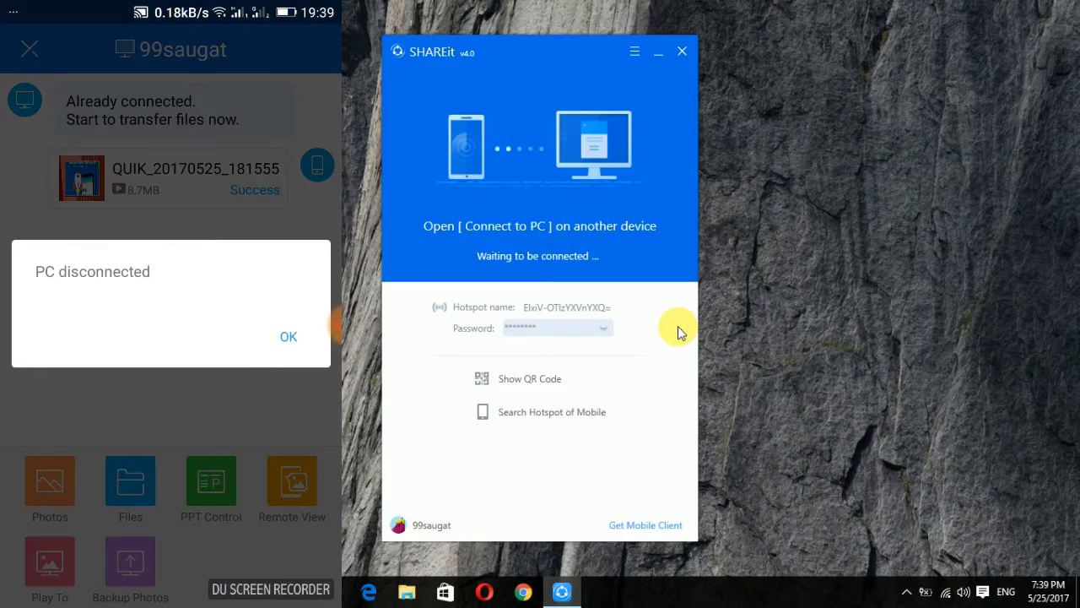
left_click(287, 336)
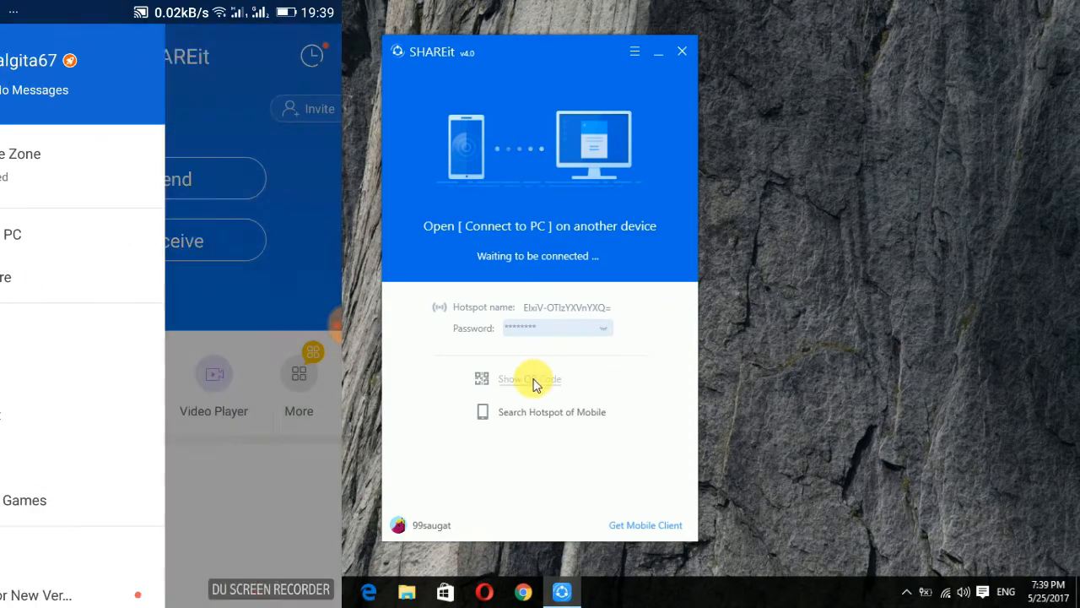
left_click(530, 378)
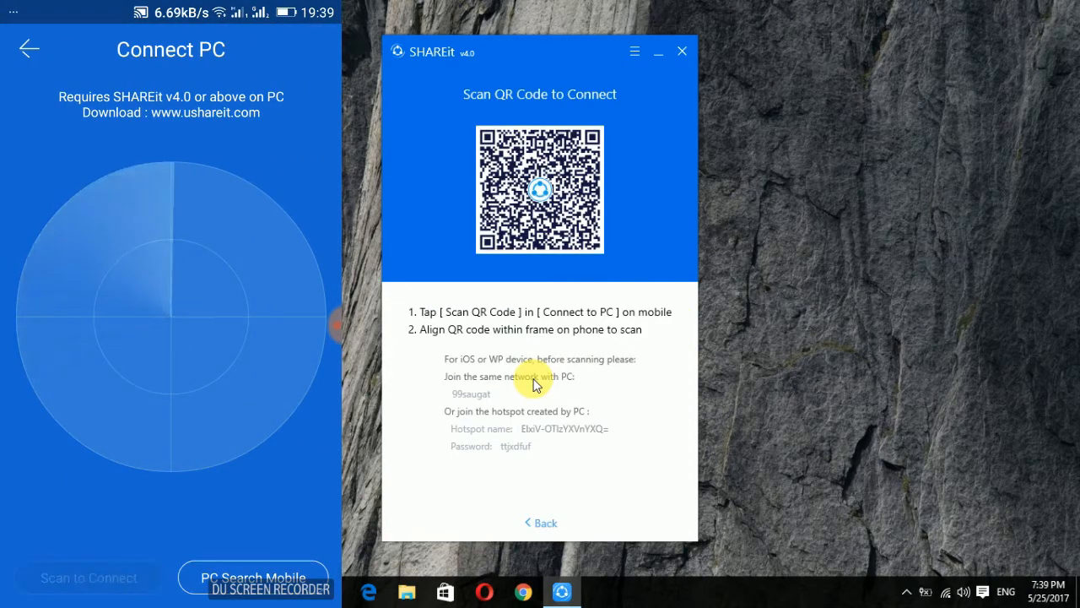
left_click(88, 577)
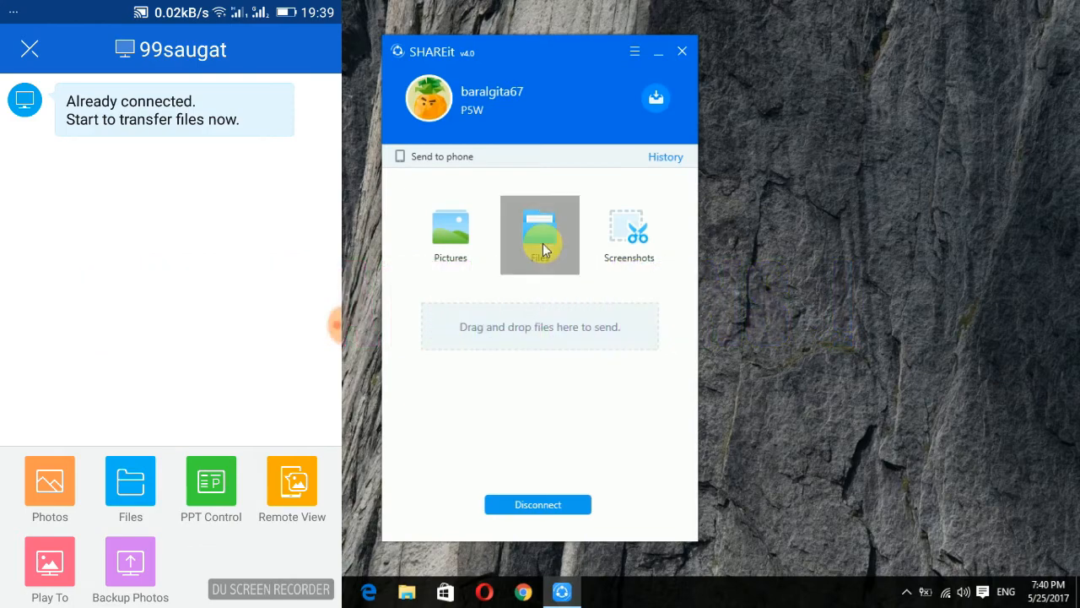
- Send My Video7.mp4 from Documents > Wondershare Filmora > Output to the phone
left_click(540, 233)
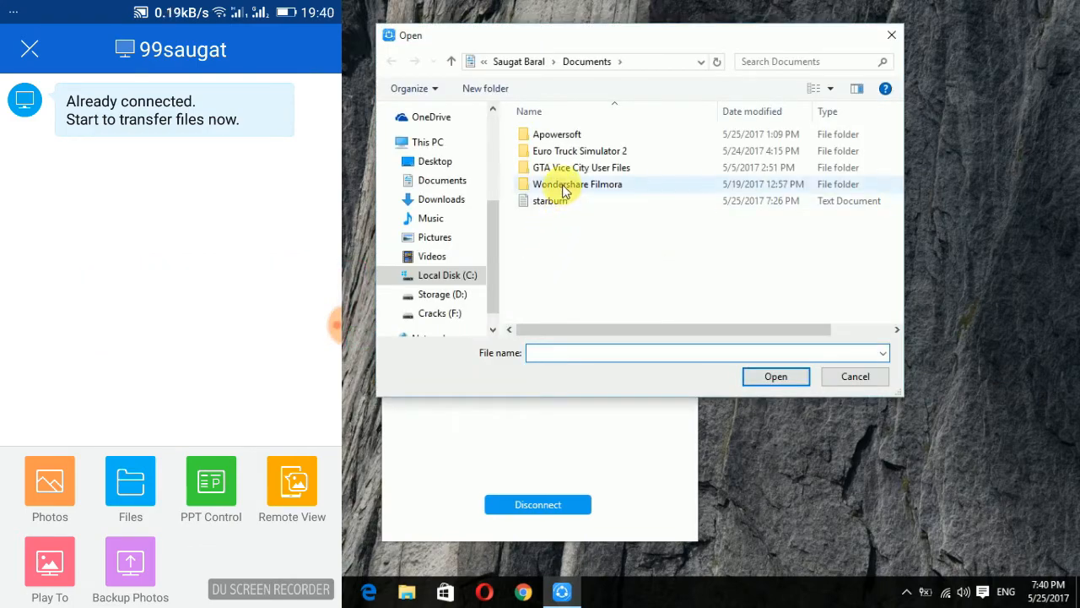
double_click(577, 184)
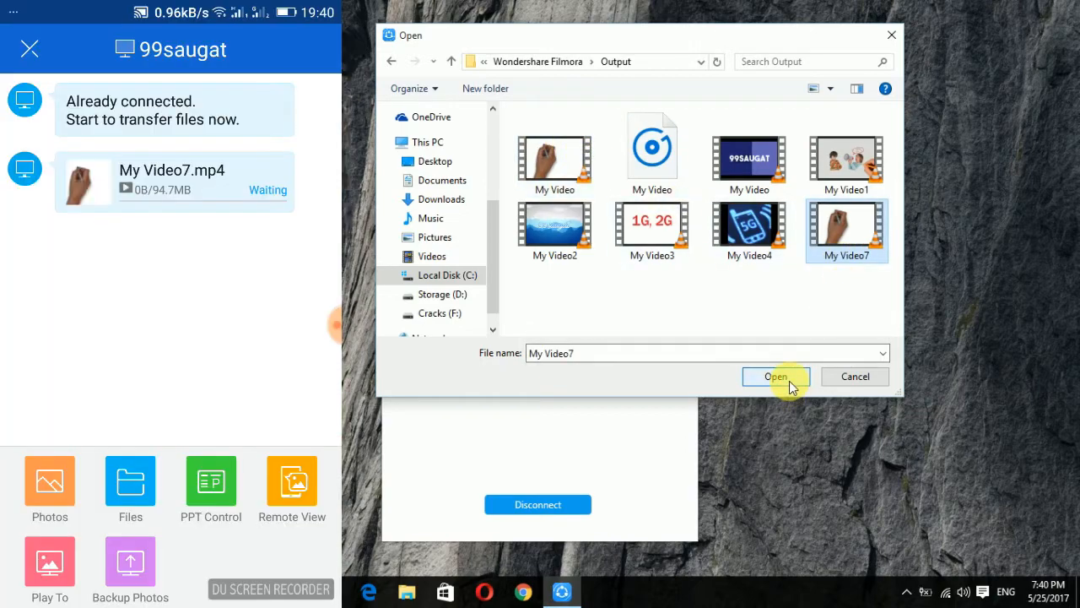
left_click(776, 376)
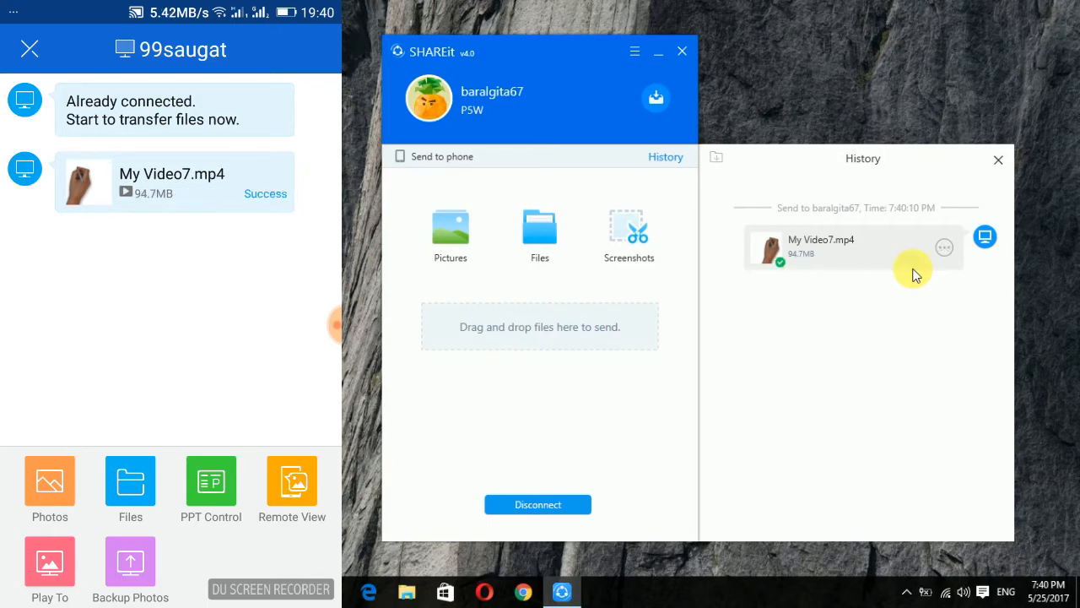
mouse_move(979, 201)
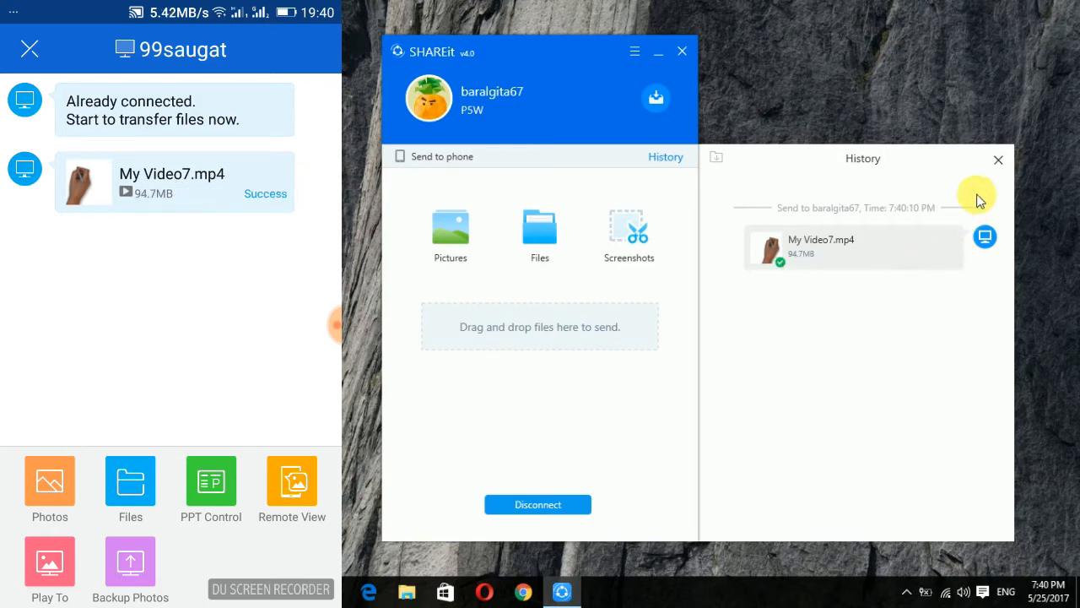
- Close the transfer history panel and end the connection, returning to the waiting screen
left_click(537, 503)
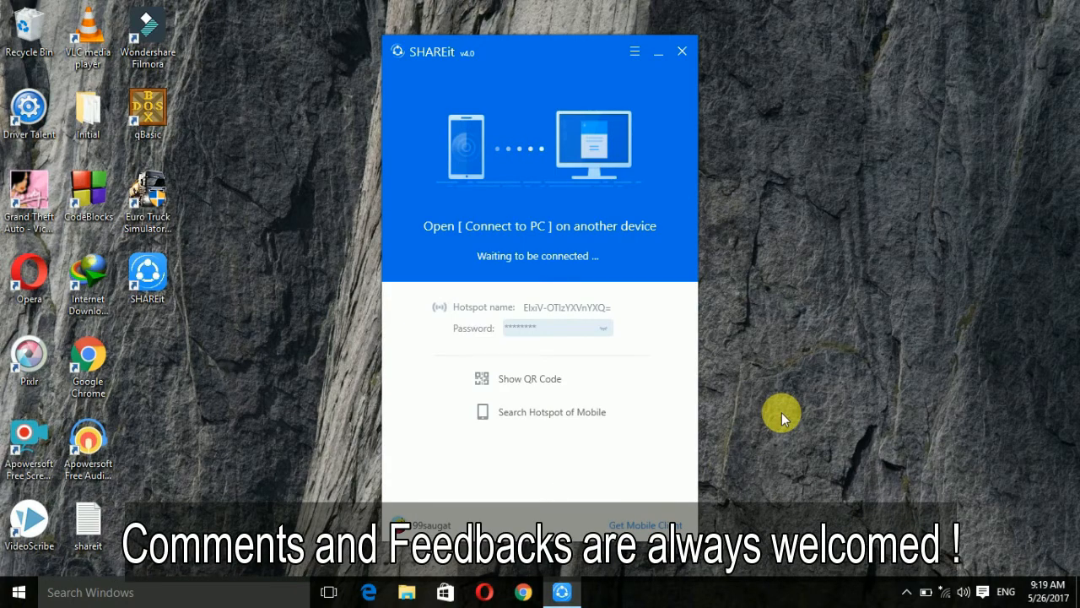
mouse_move(699, 66)
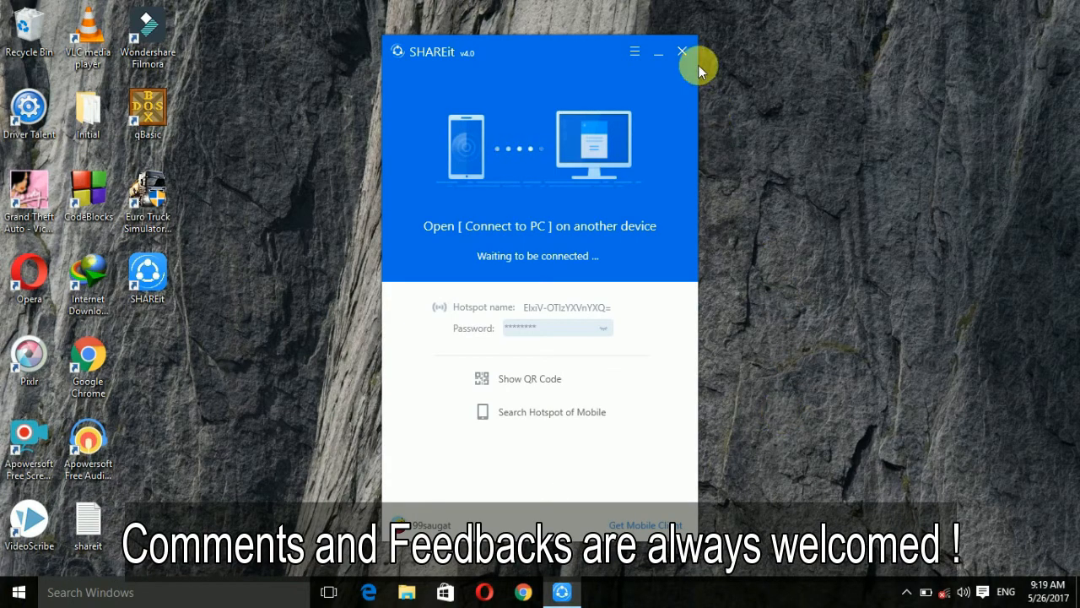